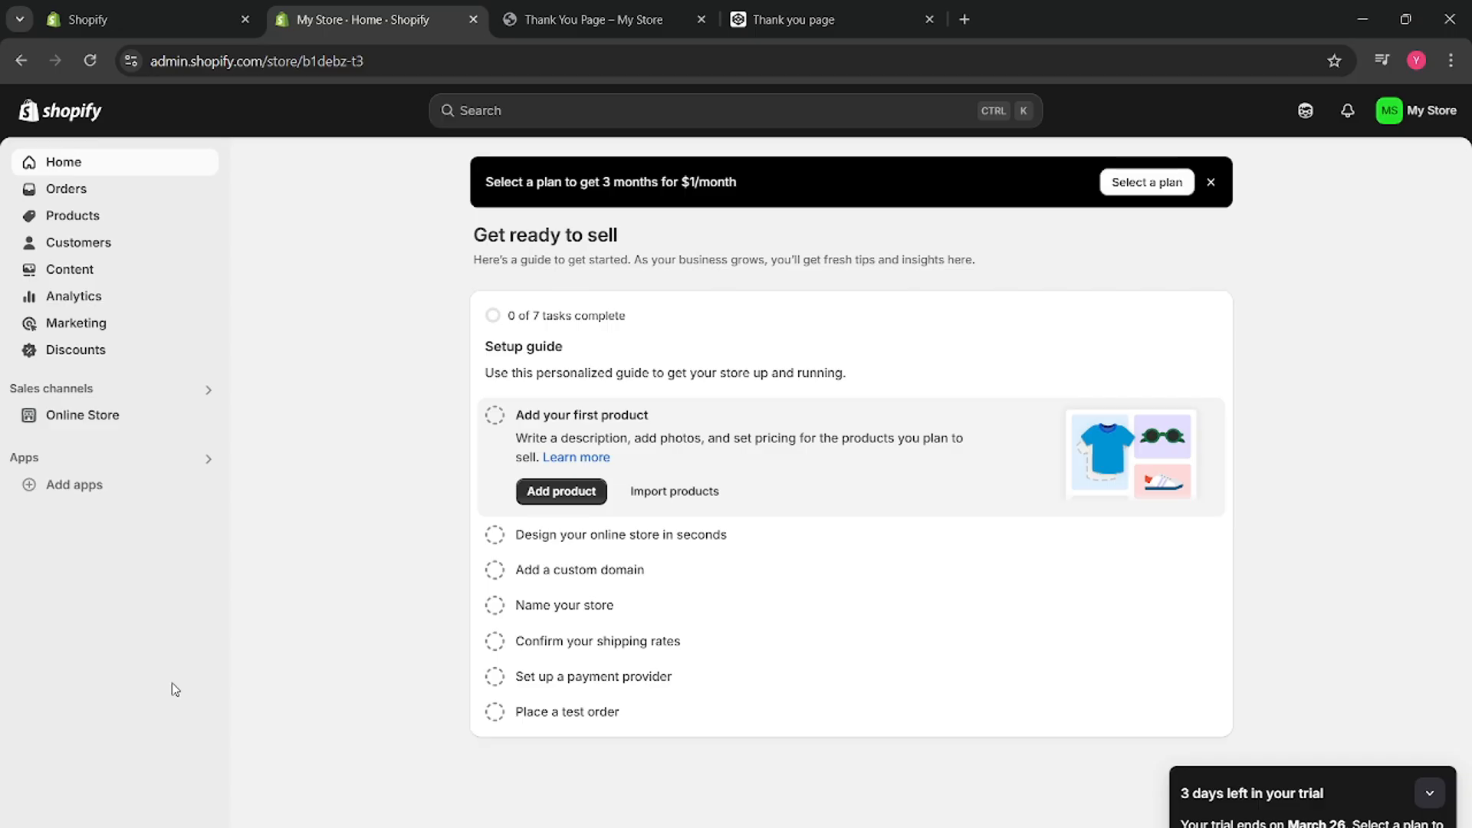
{"action": "mouse_move", "coordinate": [1440, 816]}
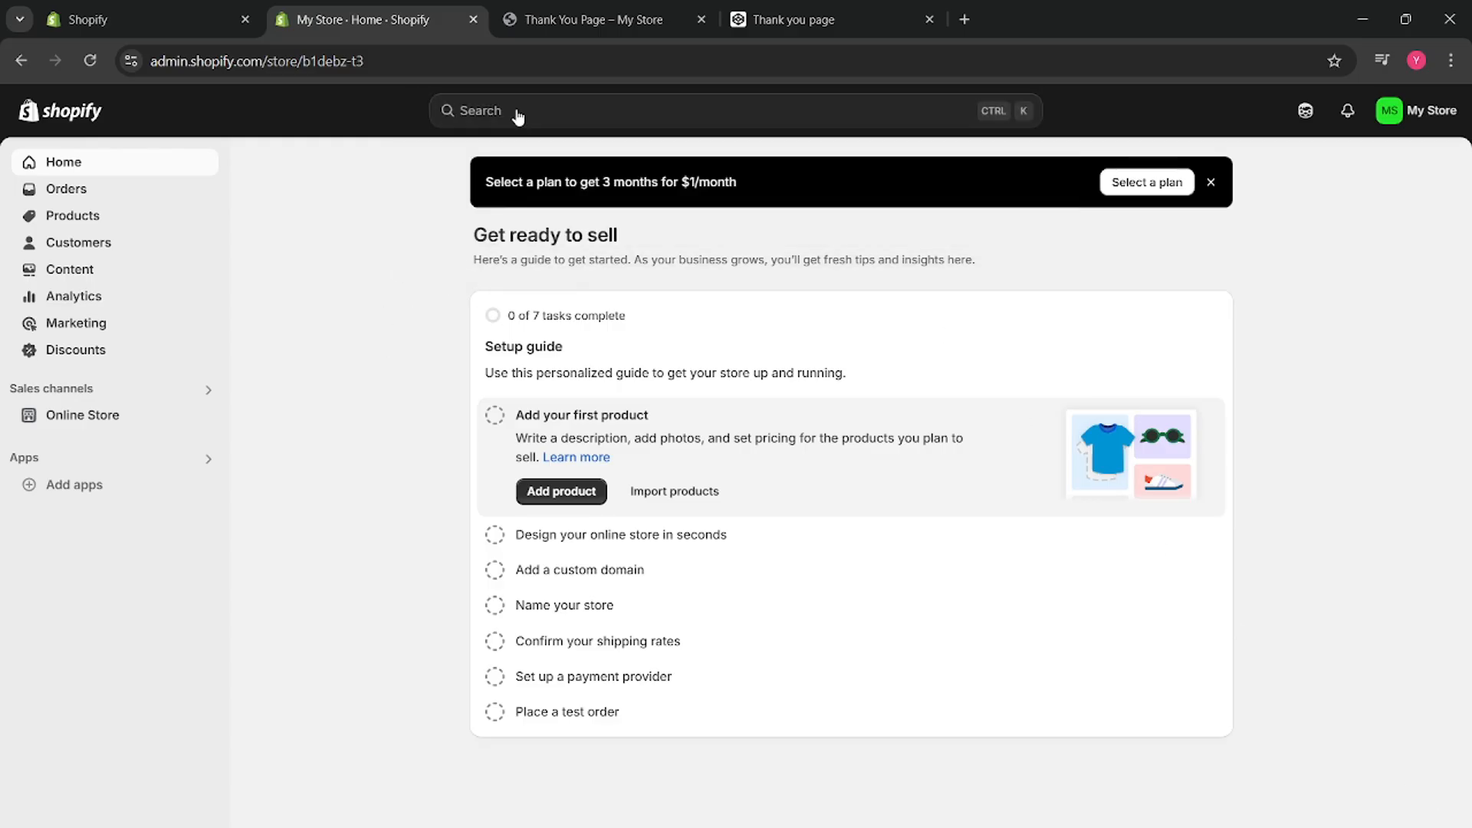
Find Taxes and duties via search and uncheck the global tax option, unsaved.
{"action": "type", "text": "tax"}
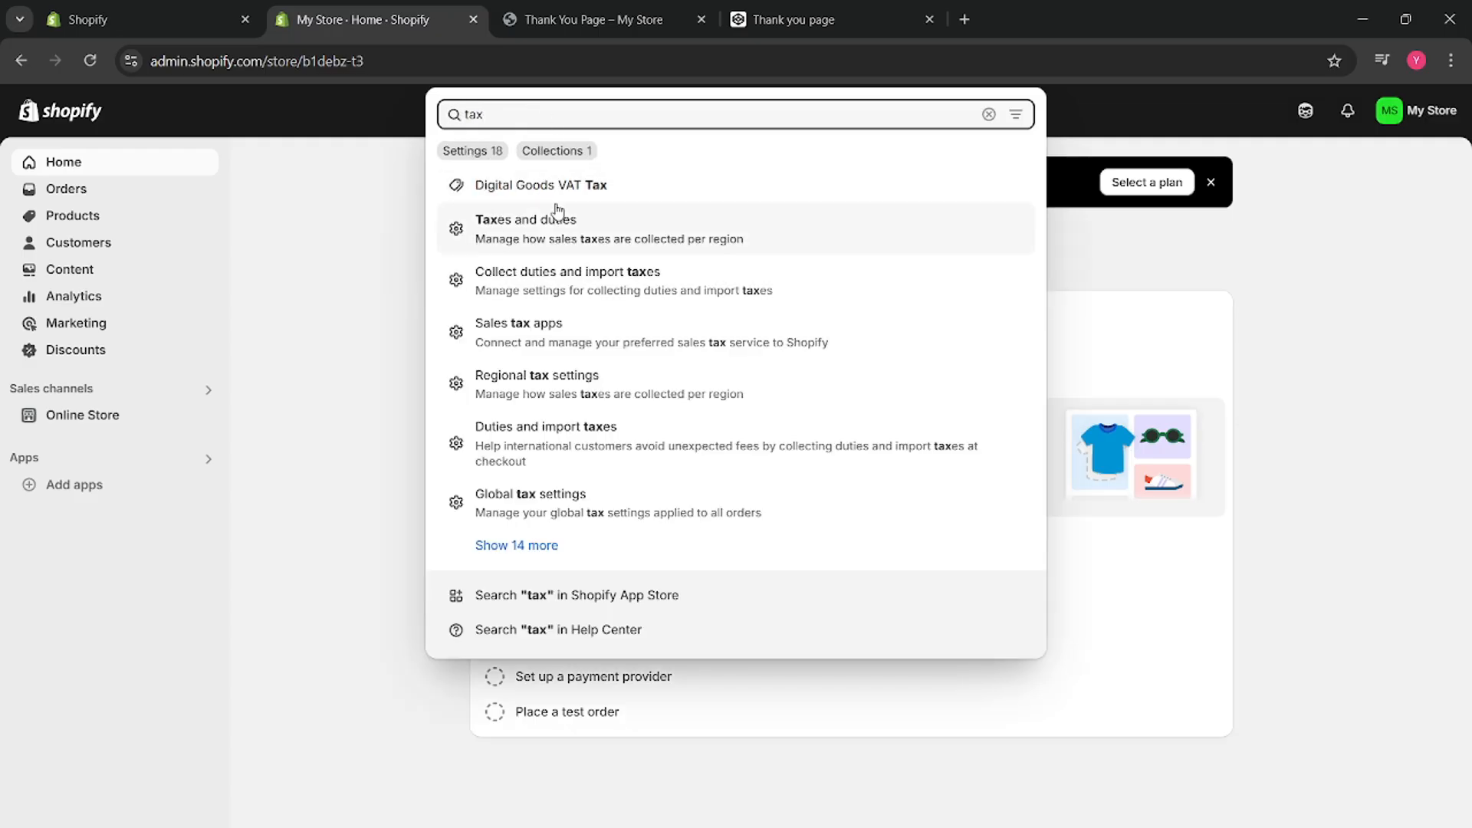
{"action": "left_click", "coordinate": [528, 227]}
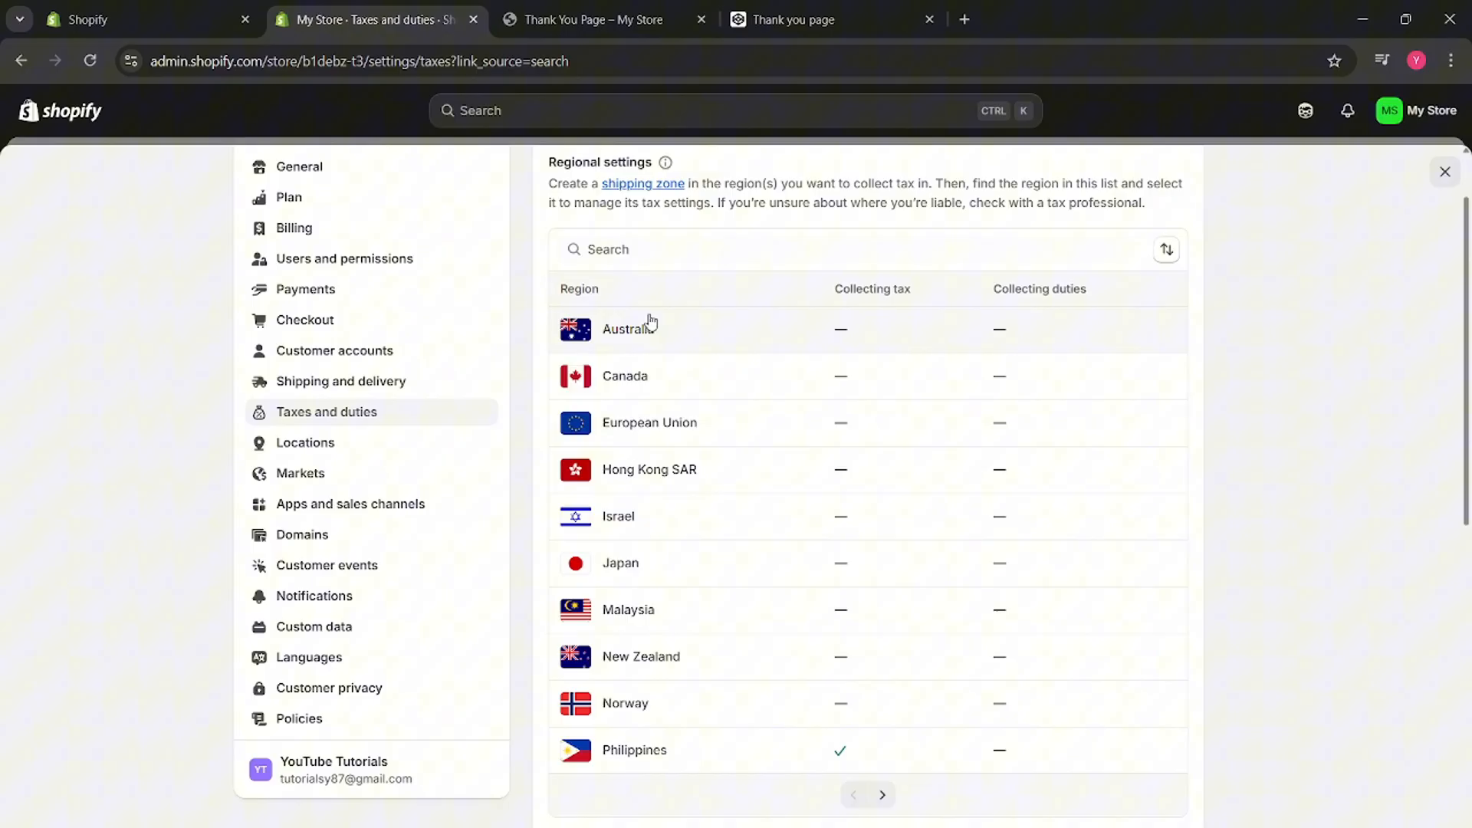
{"action": "scroll", "scroll_direction": "down", "scroll_amount": 3}
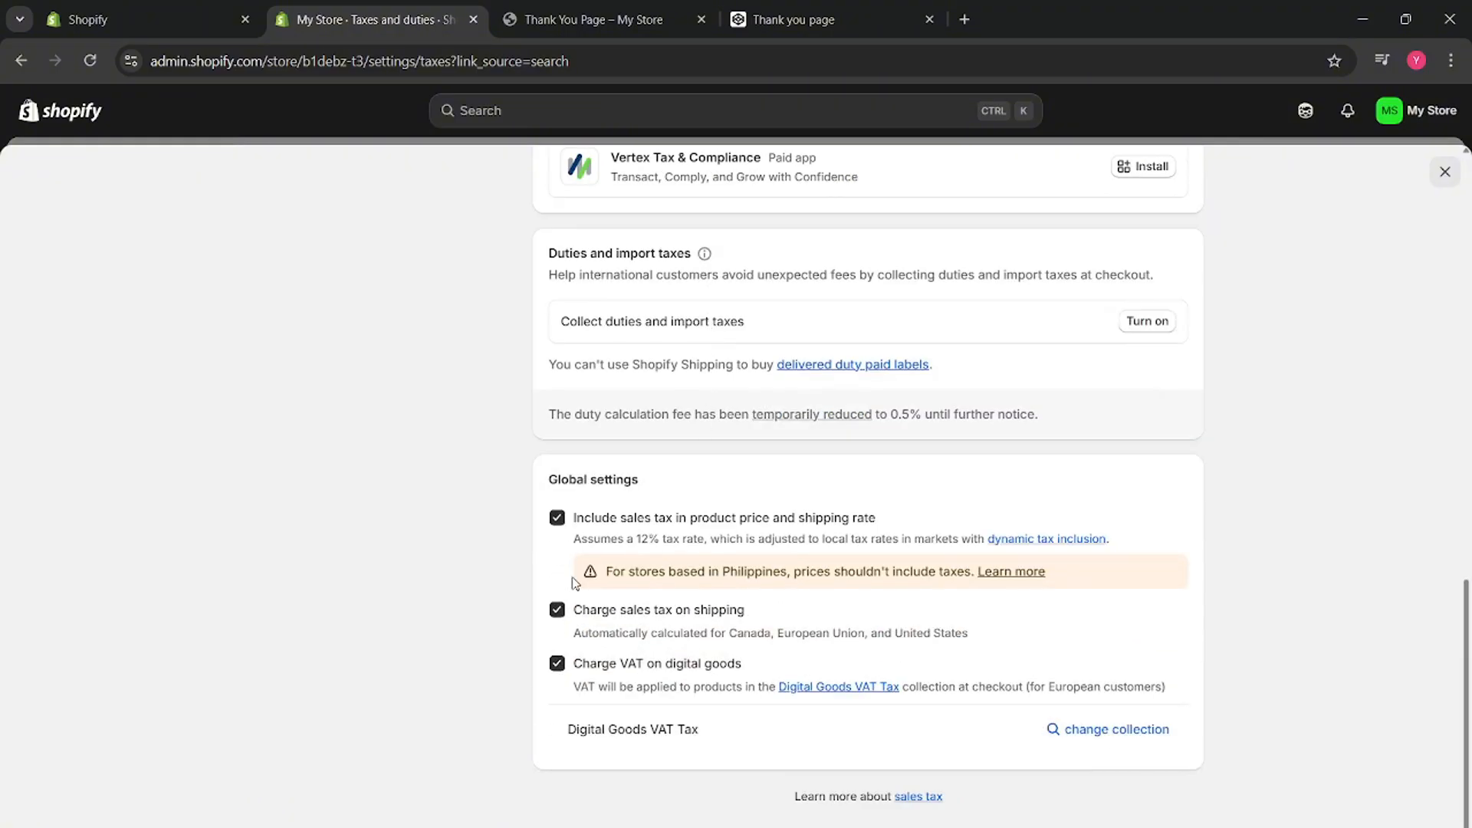
{"action": "mouse_move", "coordinate": [563, 642]}
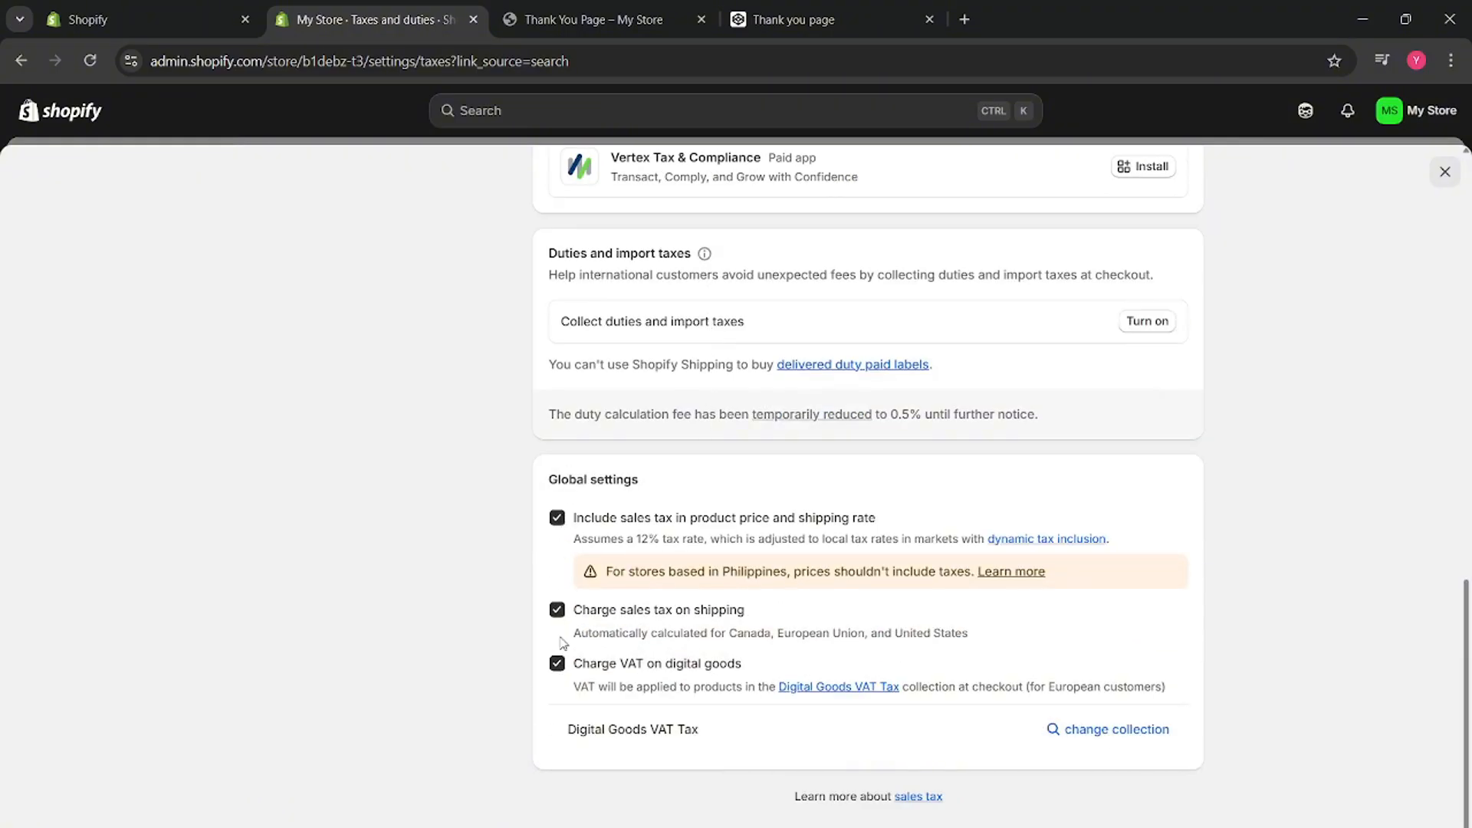
{"action": "left_click", "coordinate": [557, 518]}
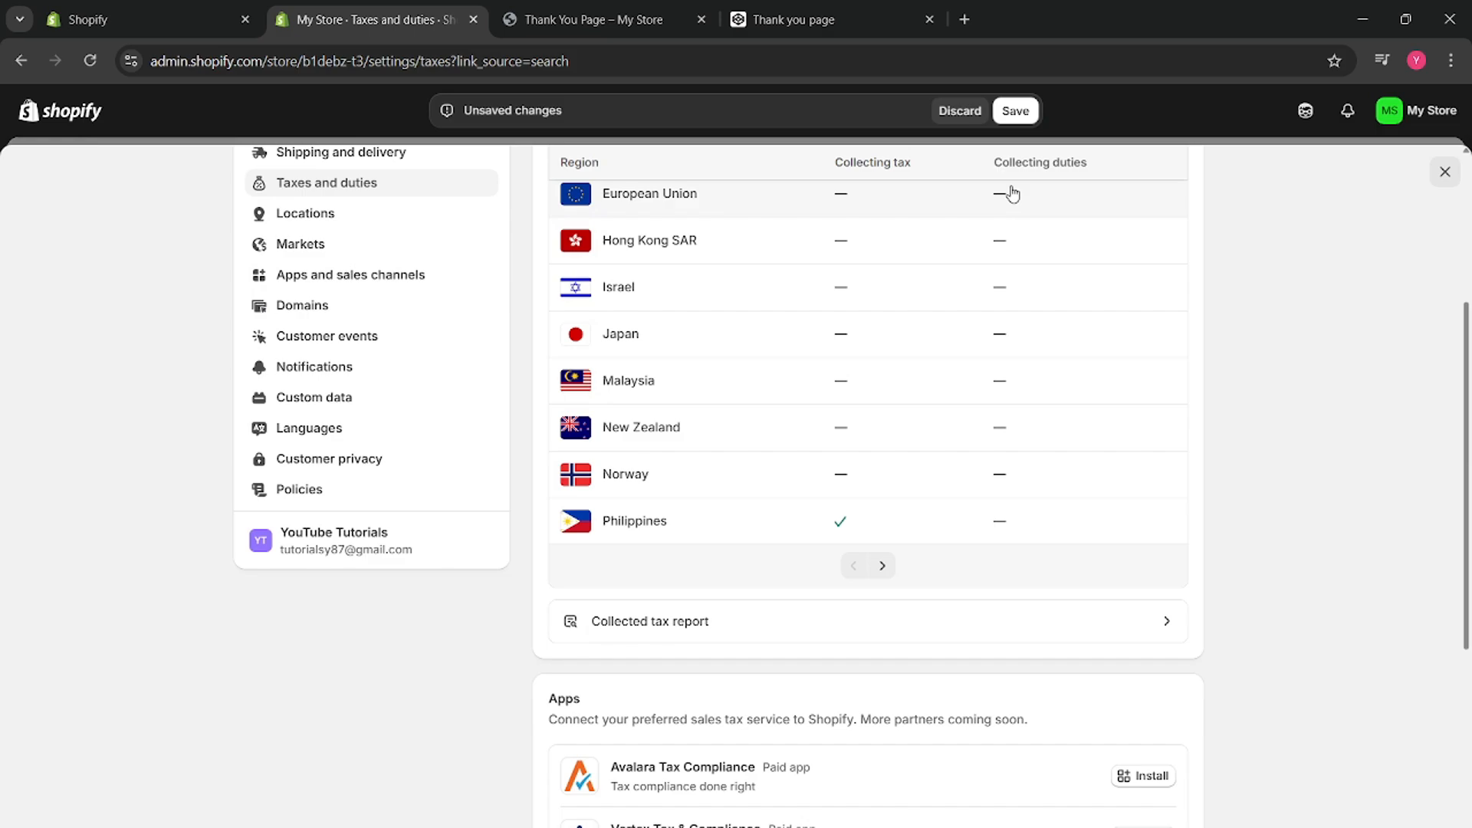
{"action": "scroll", "scroll_direction": "down", "scroll_amount": 3}
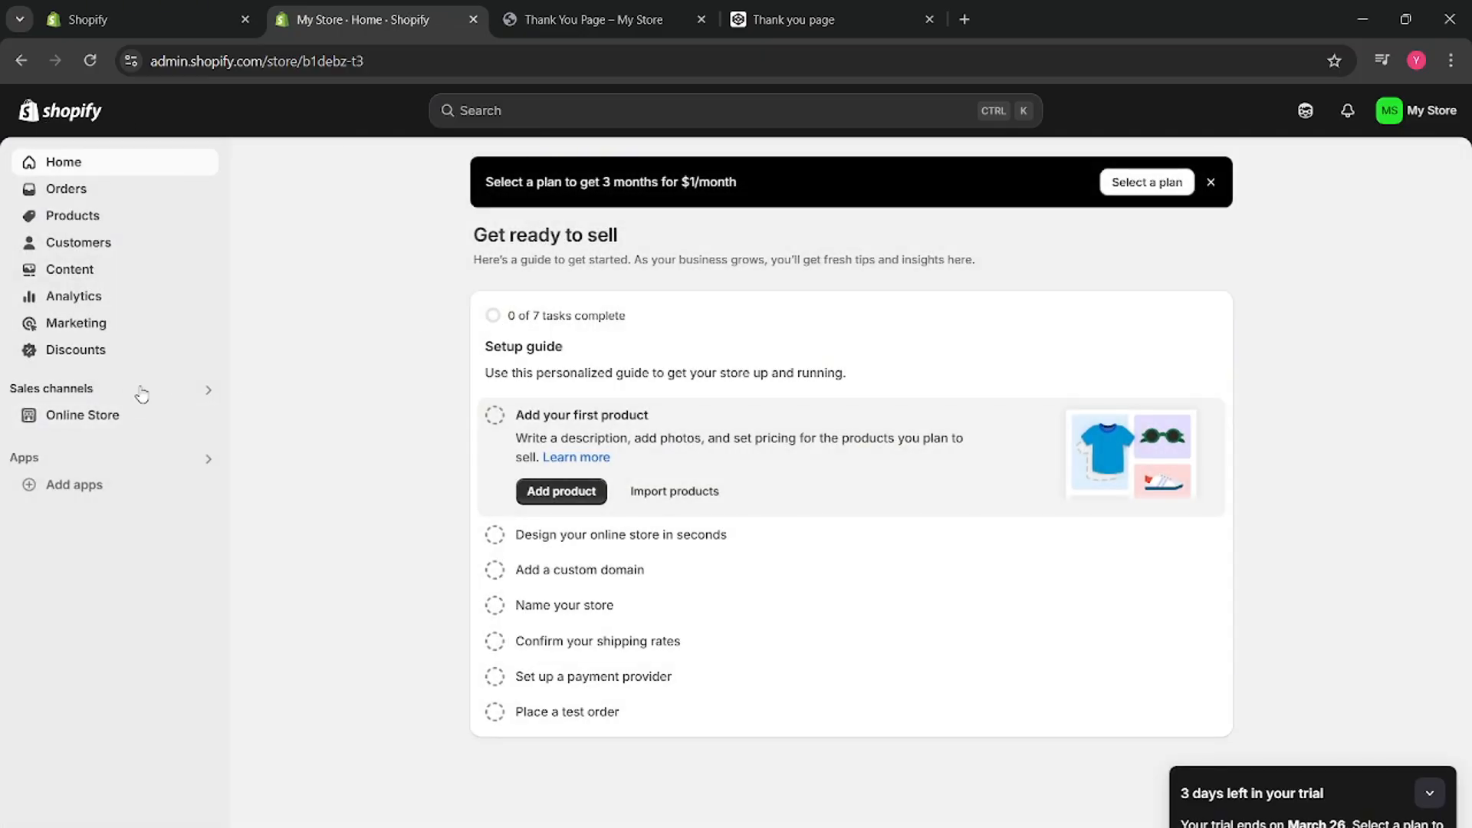
Go to Online Store themes and start editing the Dawn theme's default content.
{"action": "left_click", "coordinate": [70, 442]}
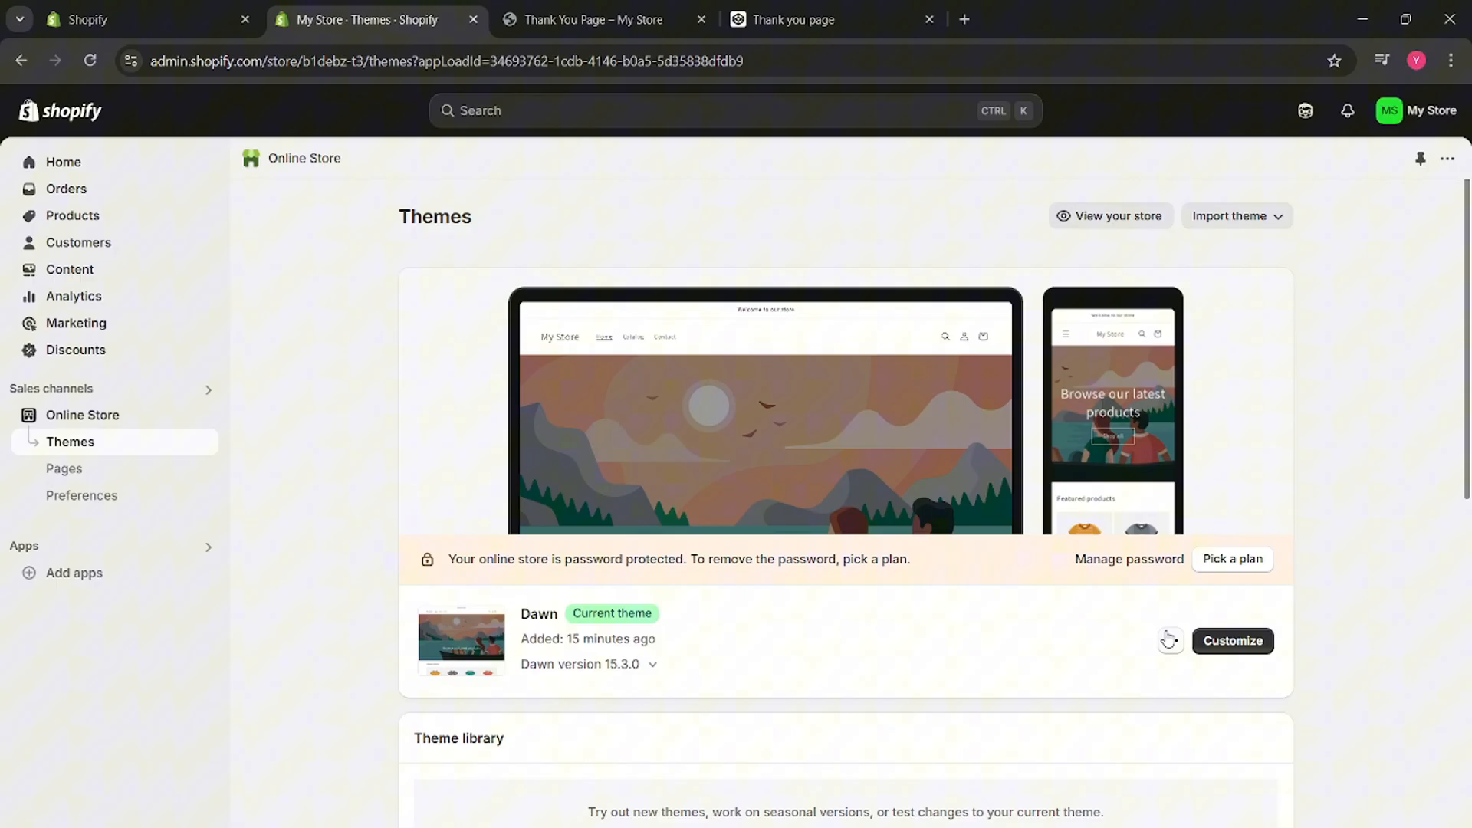
{"action": "left_click", "coordinate": [1170, 641]}
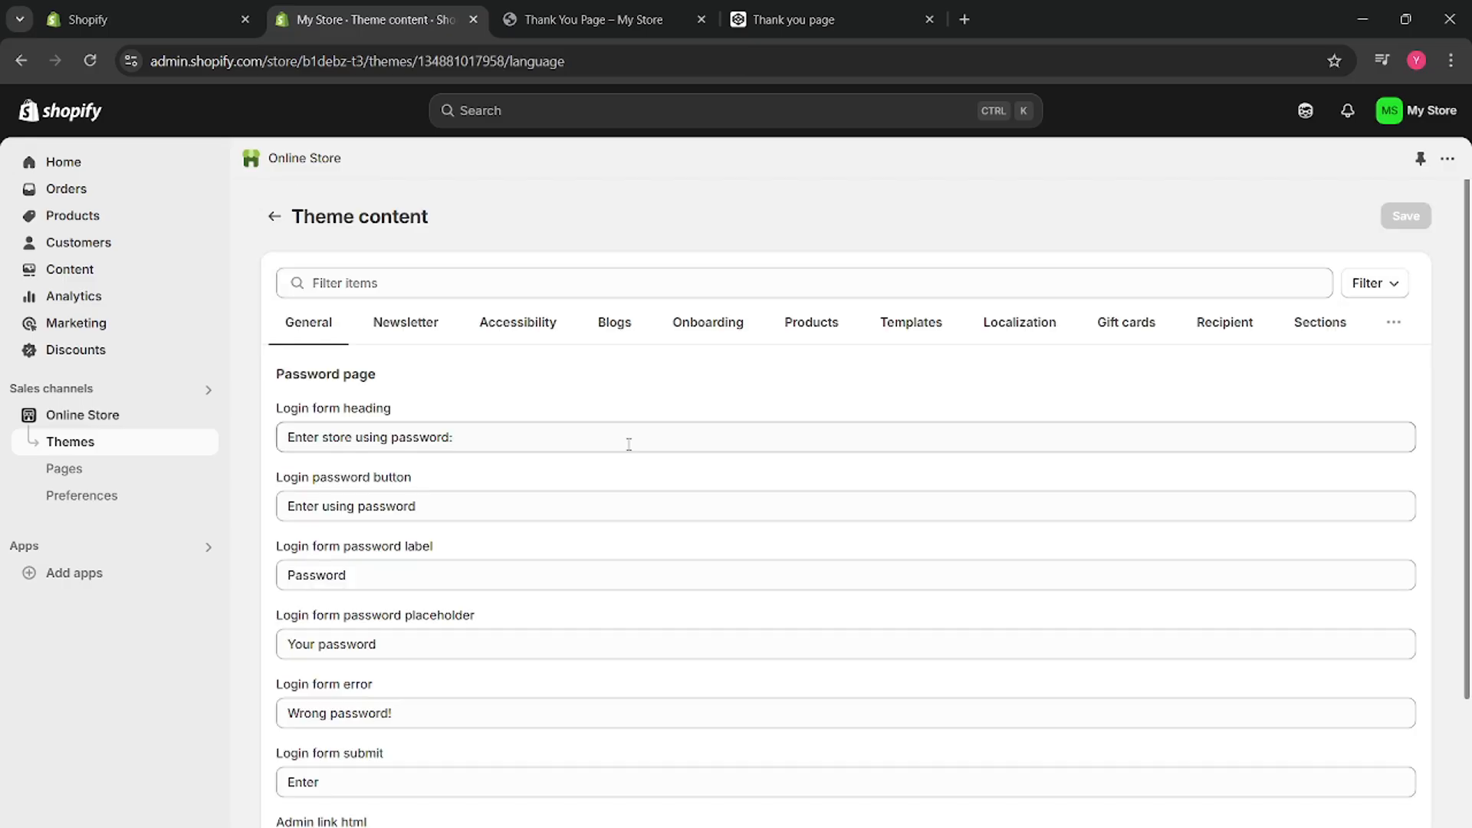
Filter the Dawn theme content list by the word 'Tax'.
{"action": "scroll", "scroll_direction": "down", "scroll_amount": 3}
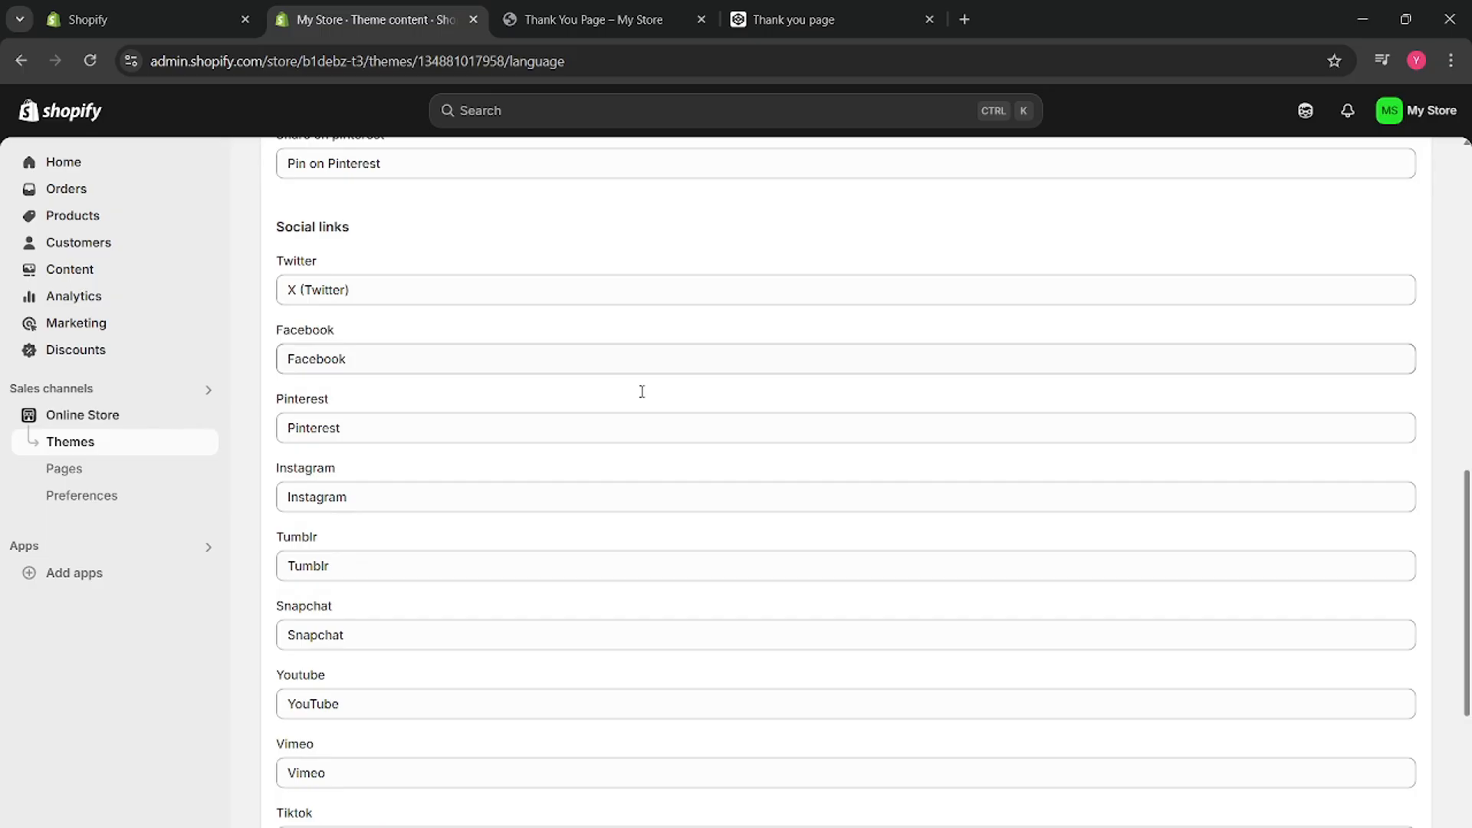
{"action": "scroll", "scroll_direction": "down", "scroll_amount": 3}
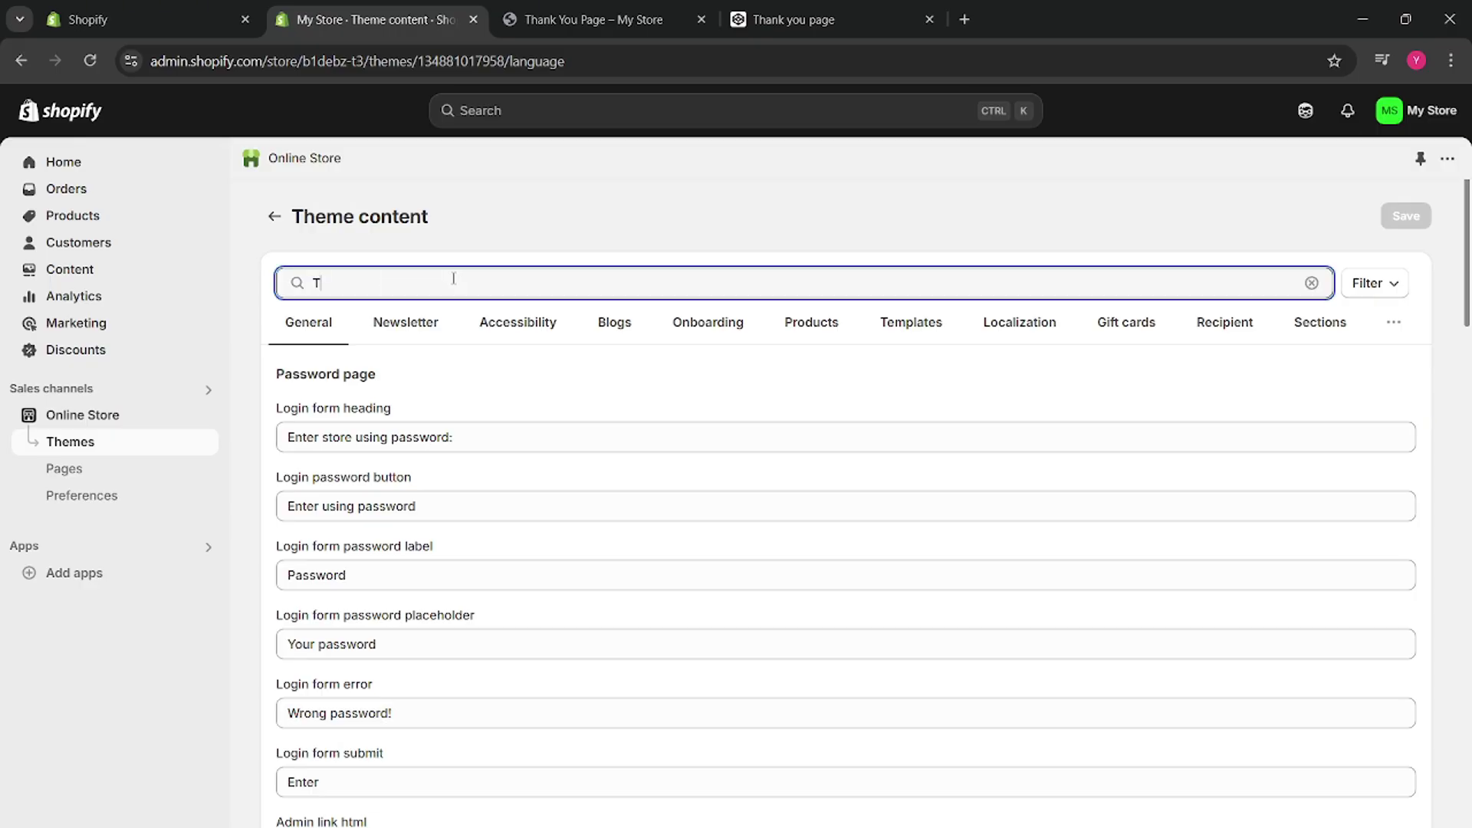
{"action": "type", "text": "Tax"}
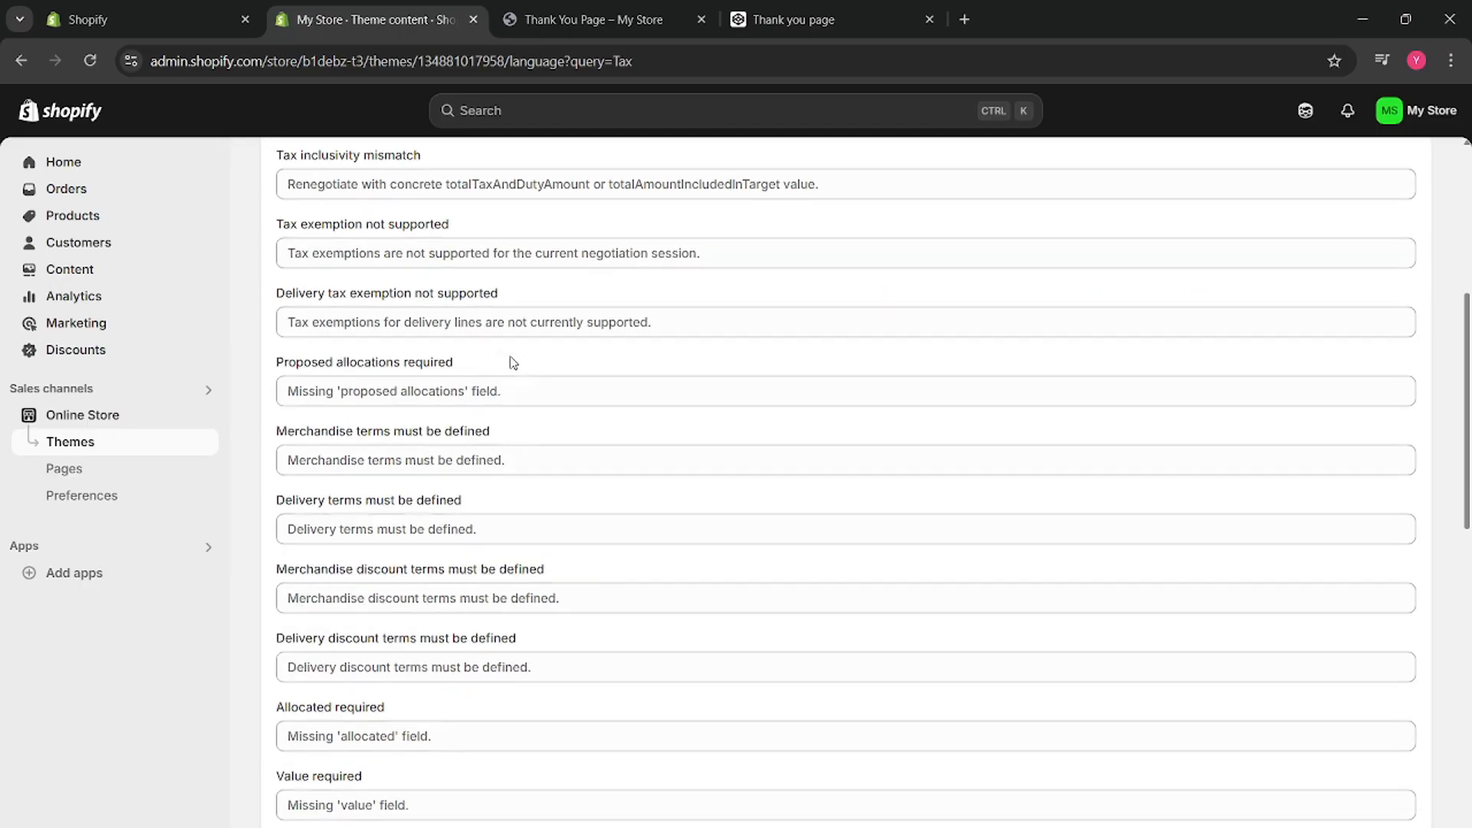
Overwrite the checkout Taxes label text with 'Free'.
{"action": "scroll", "scroll_direction": "down", "scroll_amount": 3}
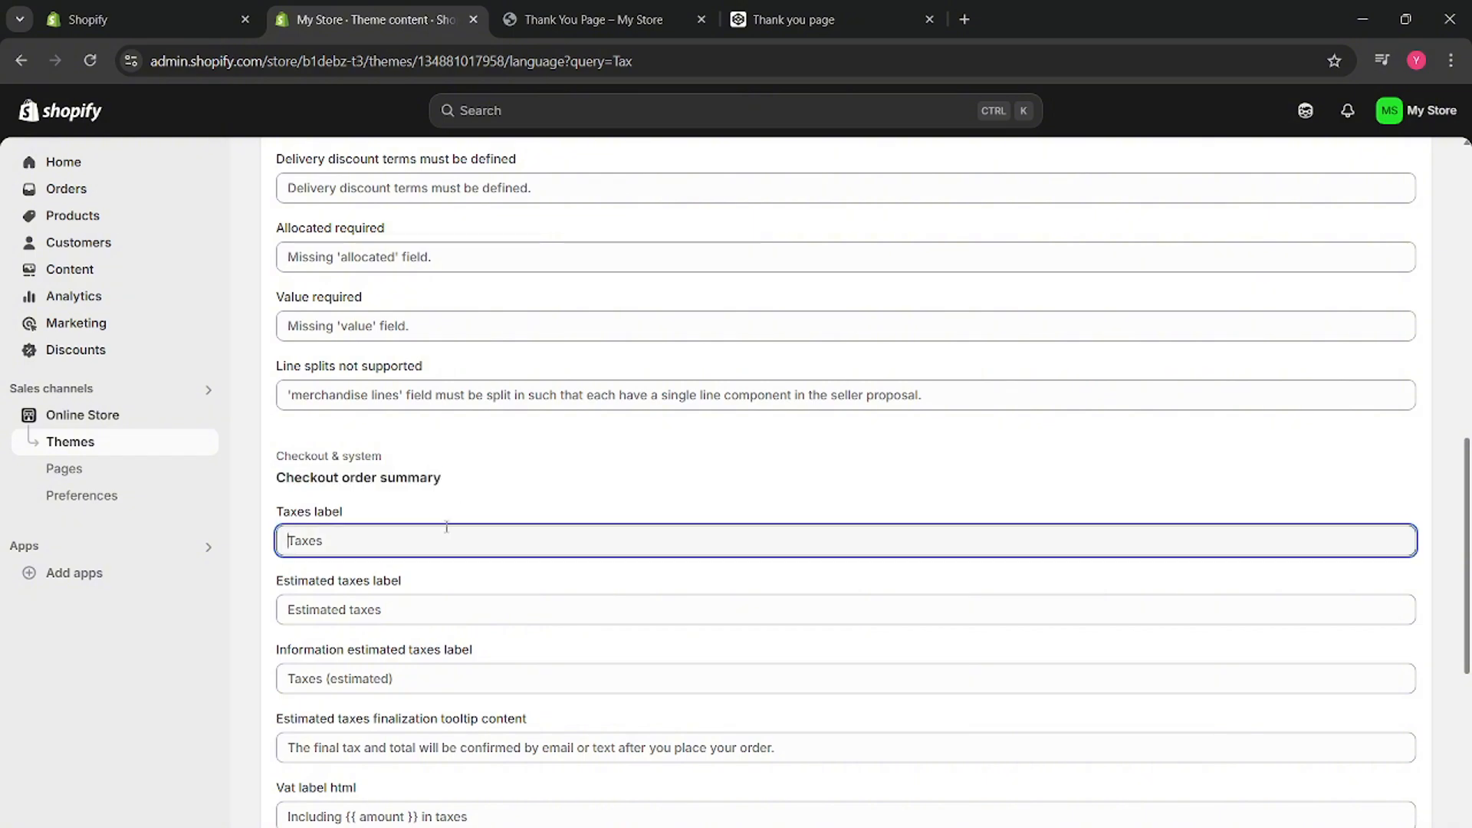
{"action": "type", "text": "Free"}
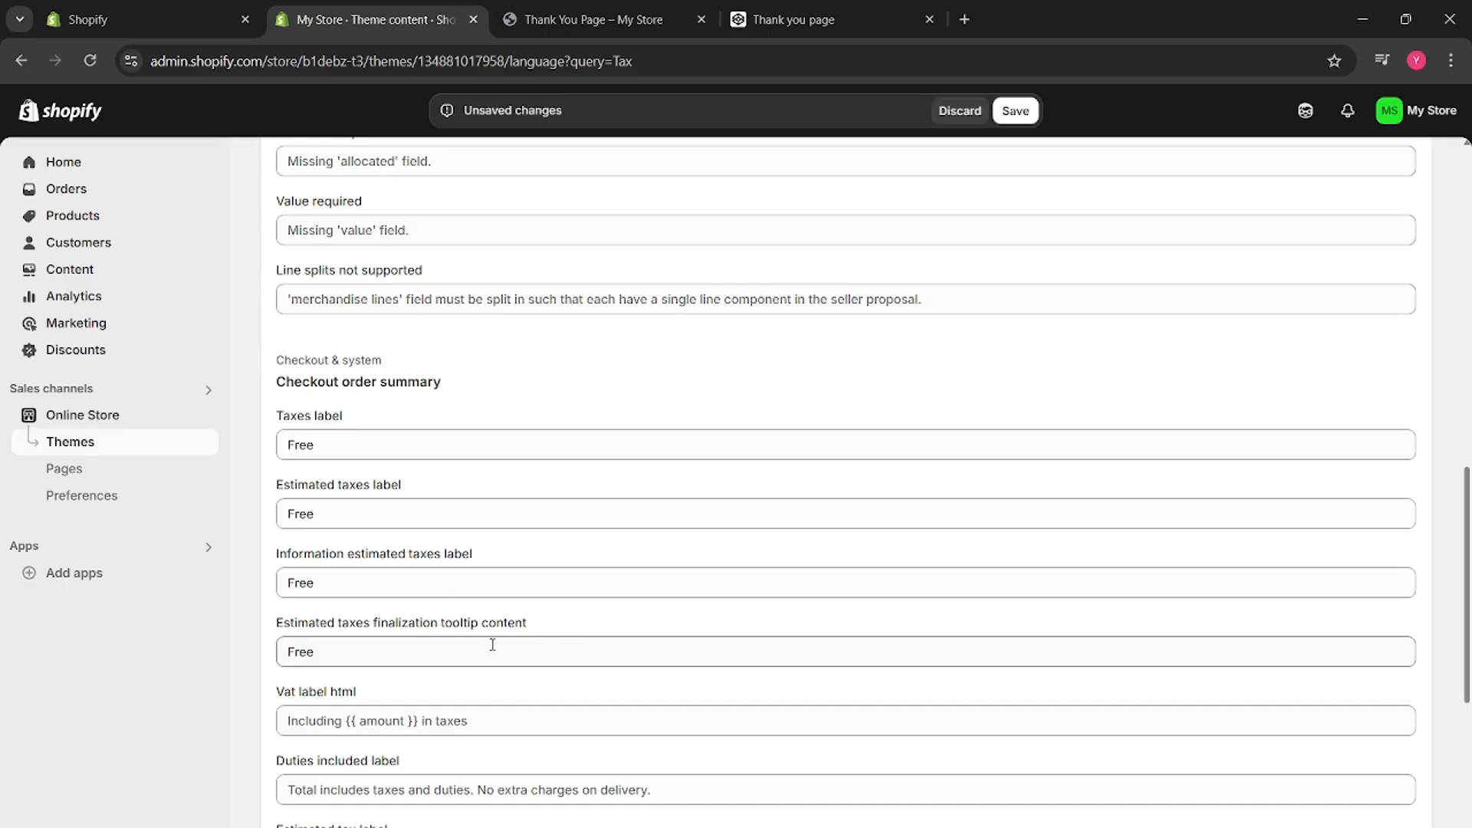
{"action": "scroll", "scroll_direction": "down", "scroll_amount": 3}
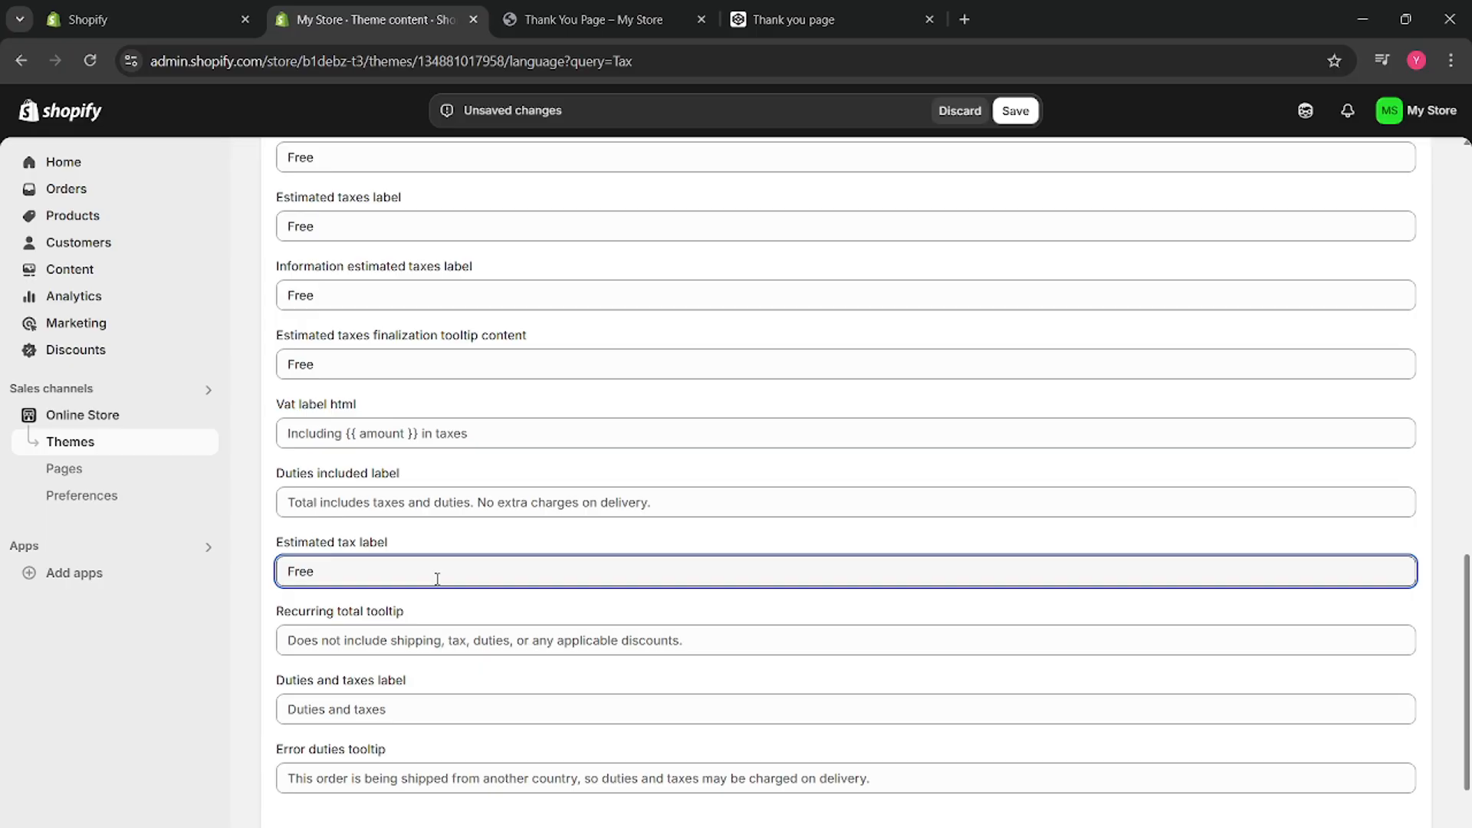
{"action": "scroll", "scroll_direction": "down", "scroll_amount": 3}
{"action": "type", "text": "Free"}
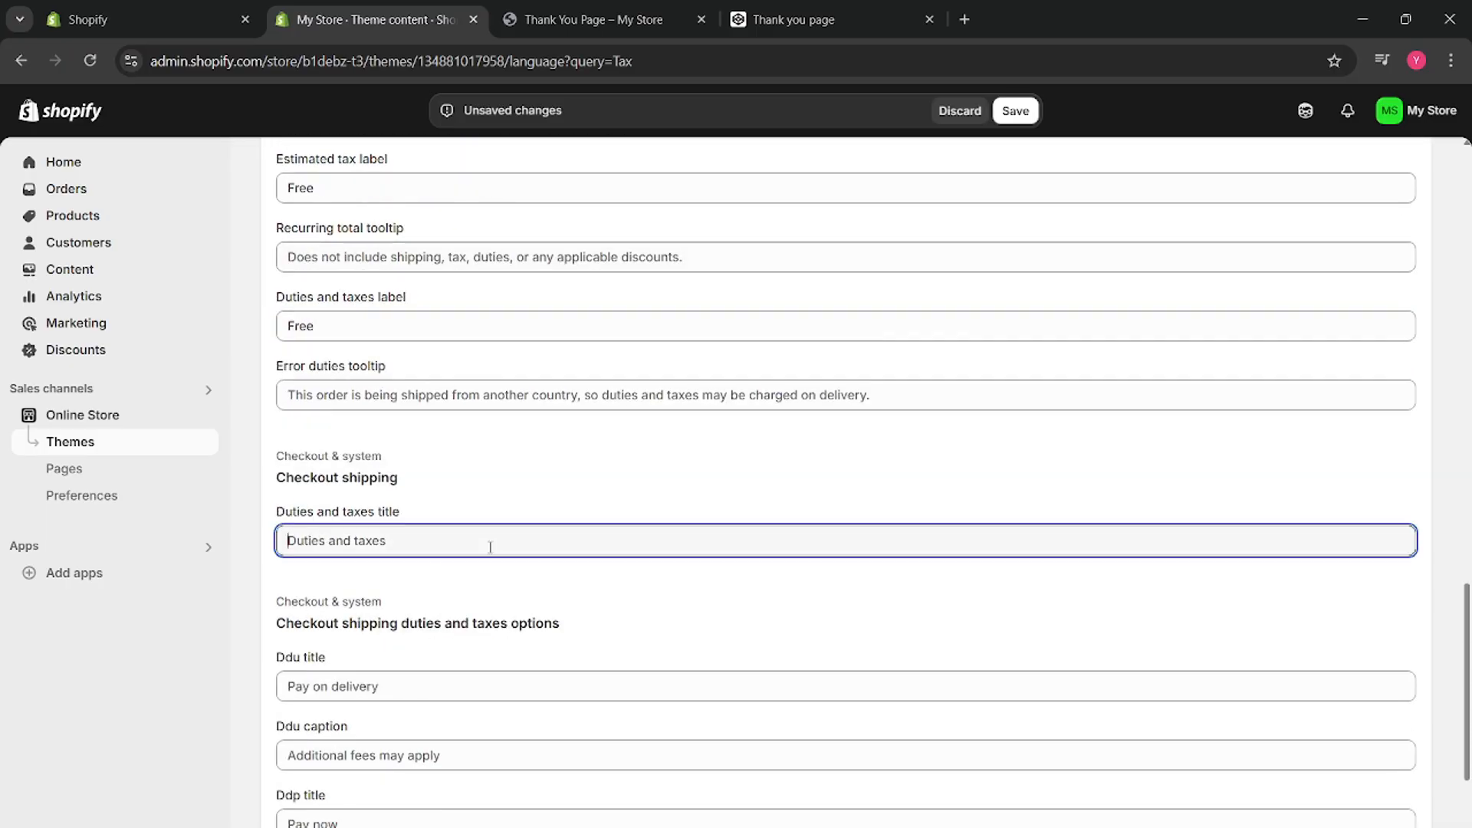
{"action": "scroll", "scroll_direction": "down", "scroll_amount": 3}
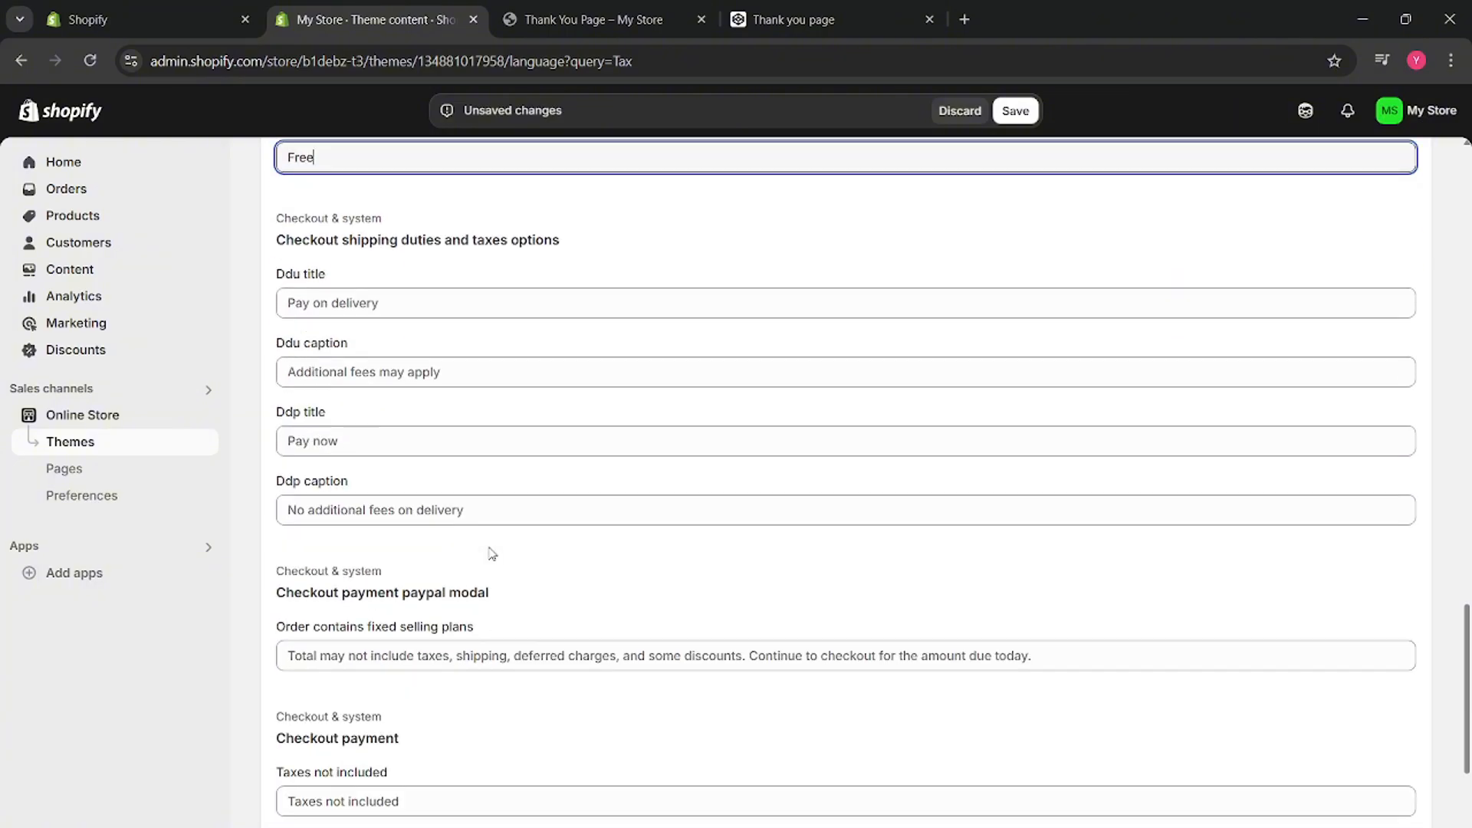
{"action": "scroll", "scroll_direction": "down", "scroll_amount": 3}
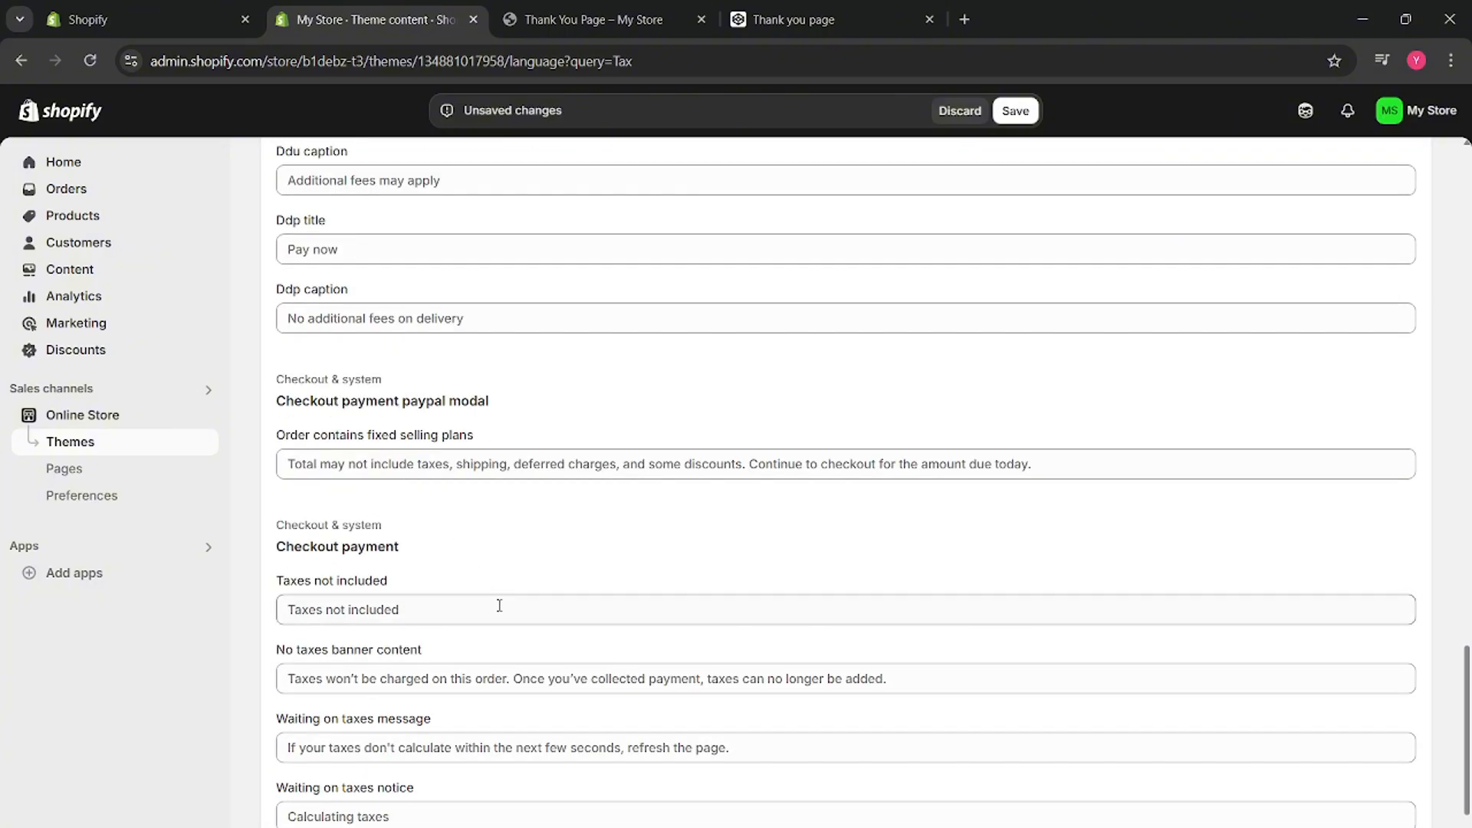
Replace the Taxes not included and remaining tax labels with 'Free'.
{"action": "left_click", "coordinate": [500, 610]}
{"action": "type", "text": "Free"}
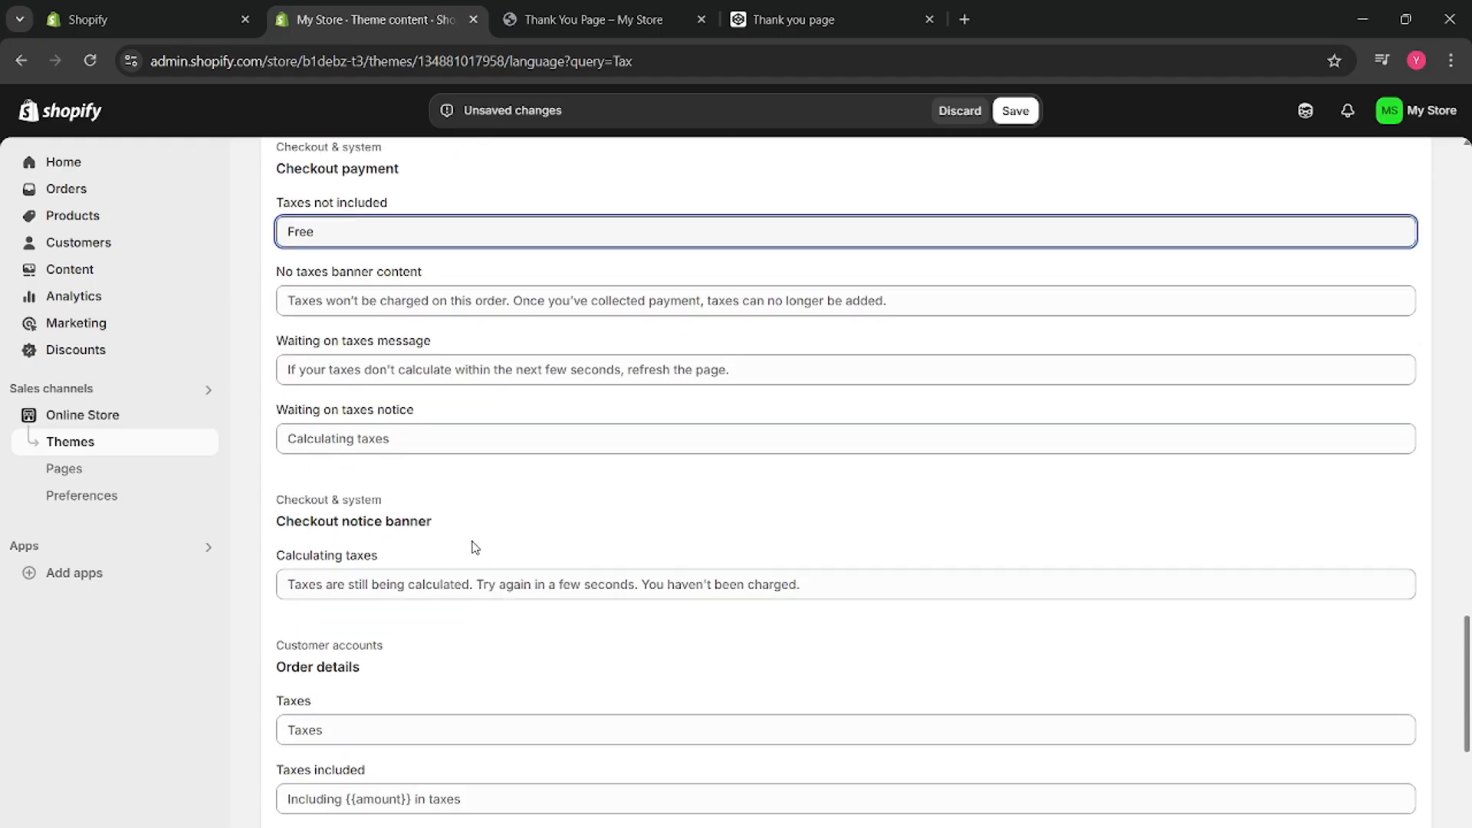
{"action": "scroll", "scroll_direction": "down", "scroll_amount": 3}
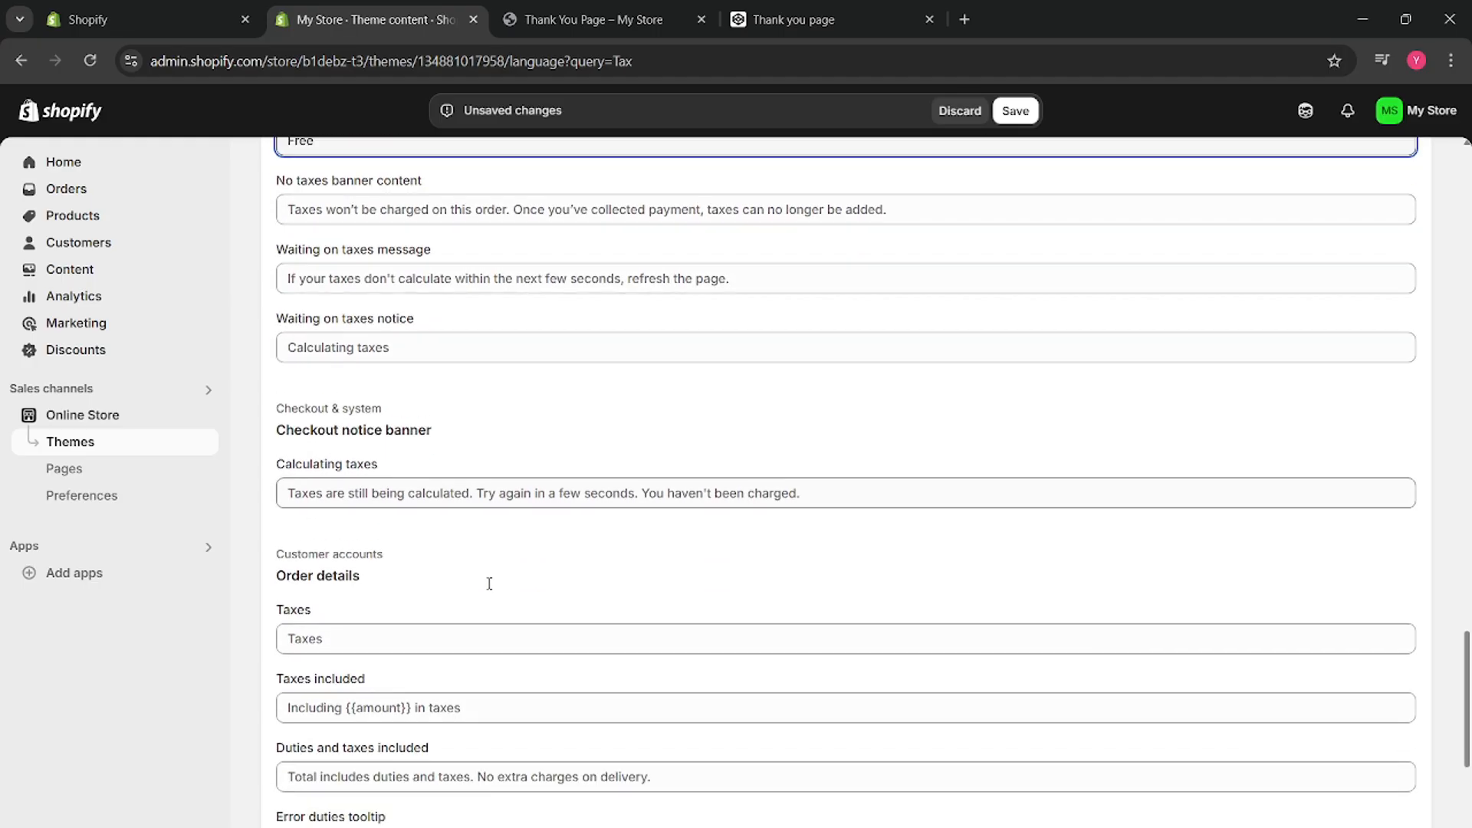
{"action": "scroll", "scroll_direction": "down", "scroll_amount": 3}
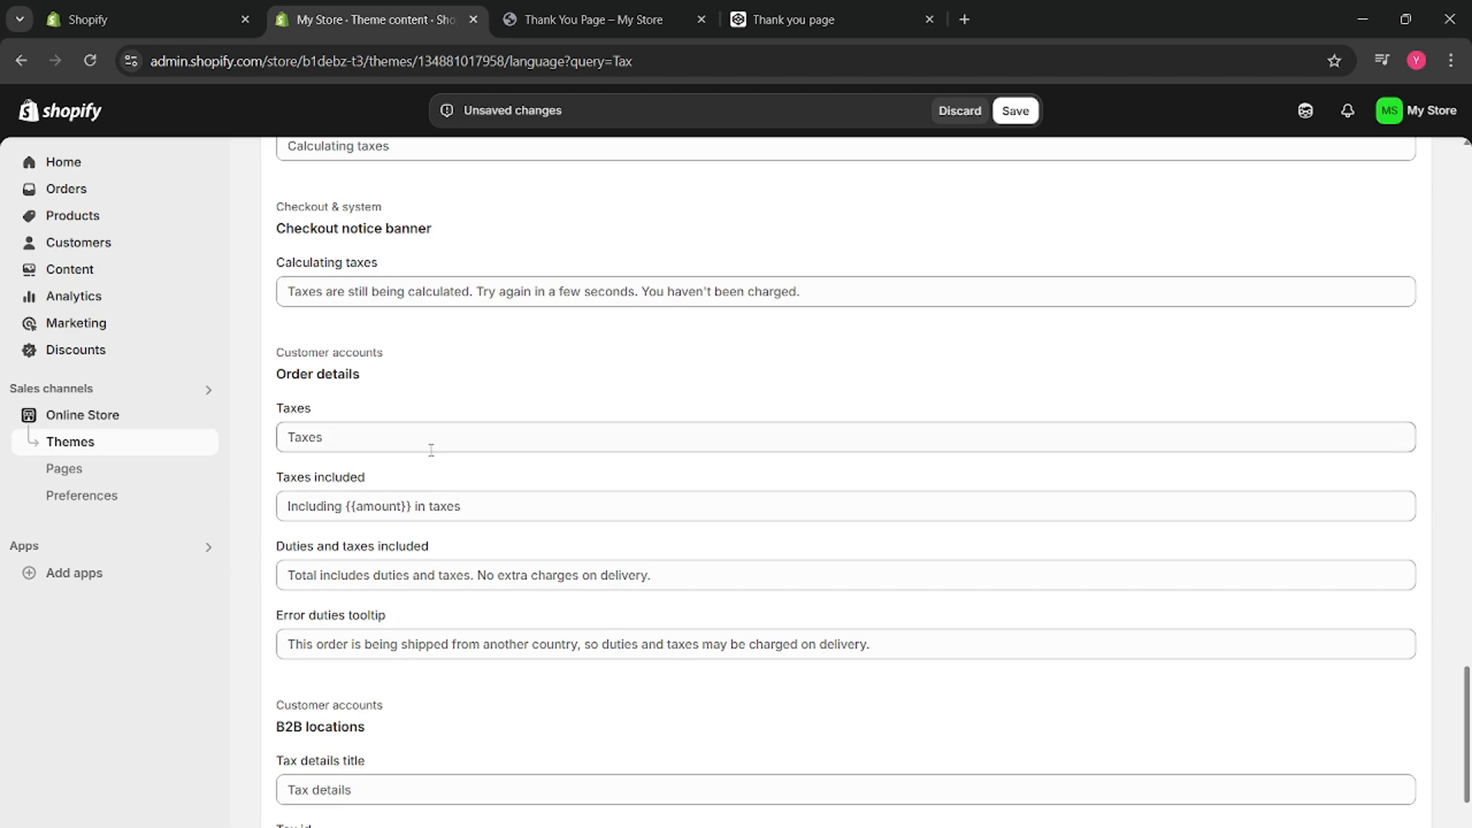
{"action": "scroll", "scroll_direction": "down", "scroll_amount": 3}
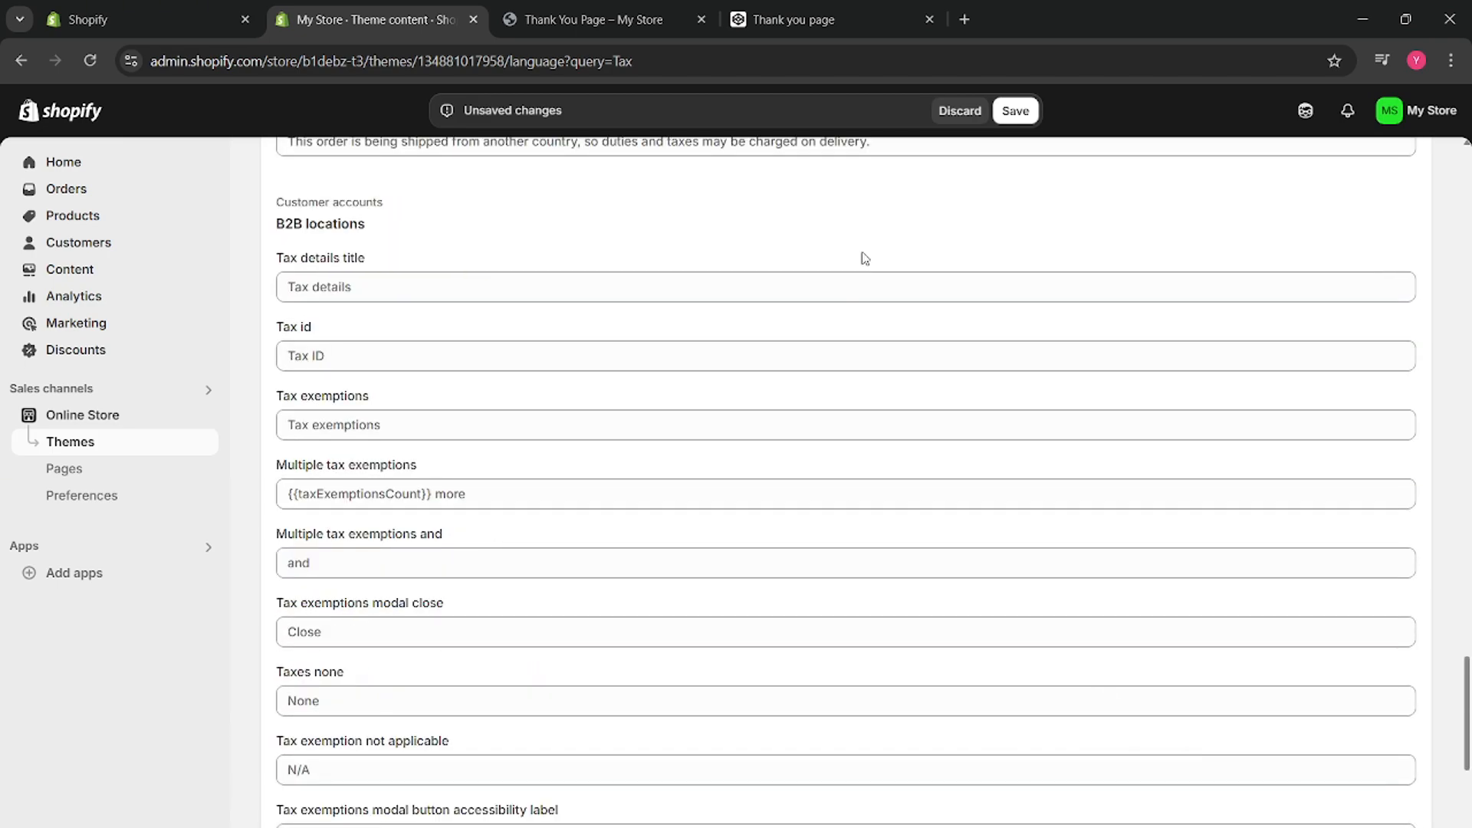
Save the theme content so the 'Free' labels are kept.
{"action": "left_click", "coordinate": [1015, 111]}
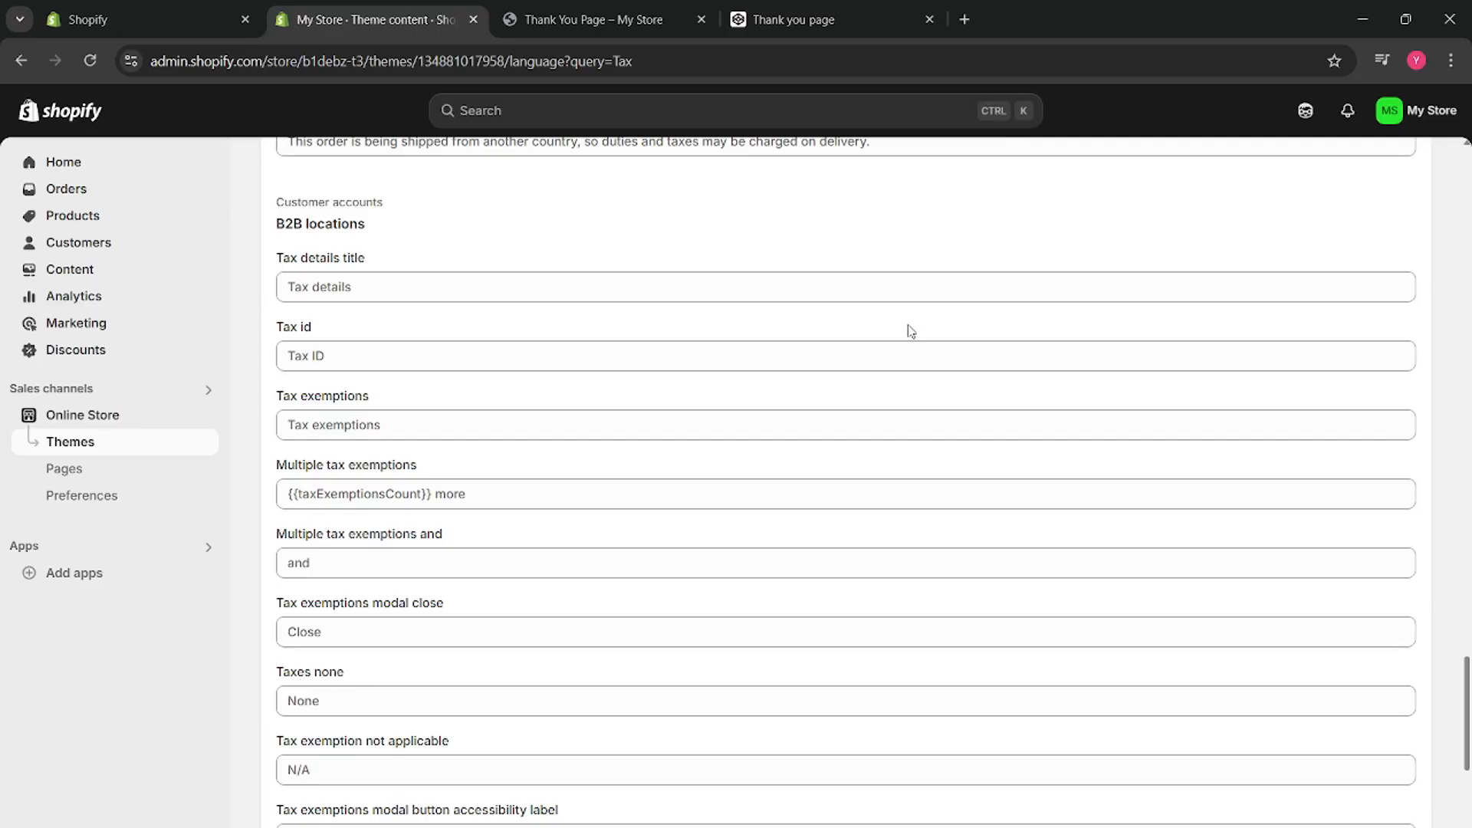
{"action": "mouse_move", "coordinate": [114, 208]}
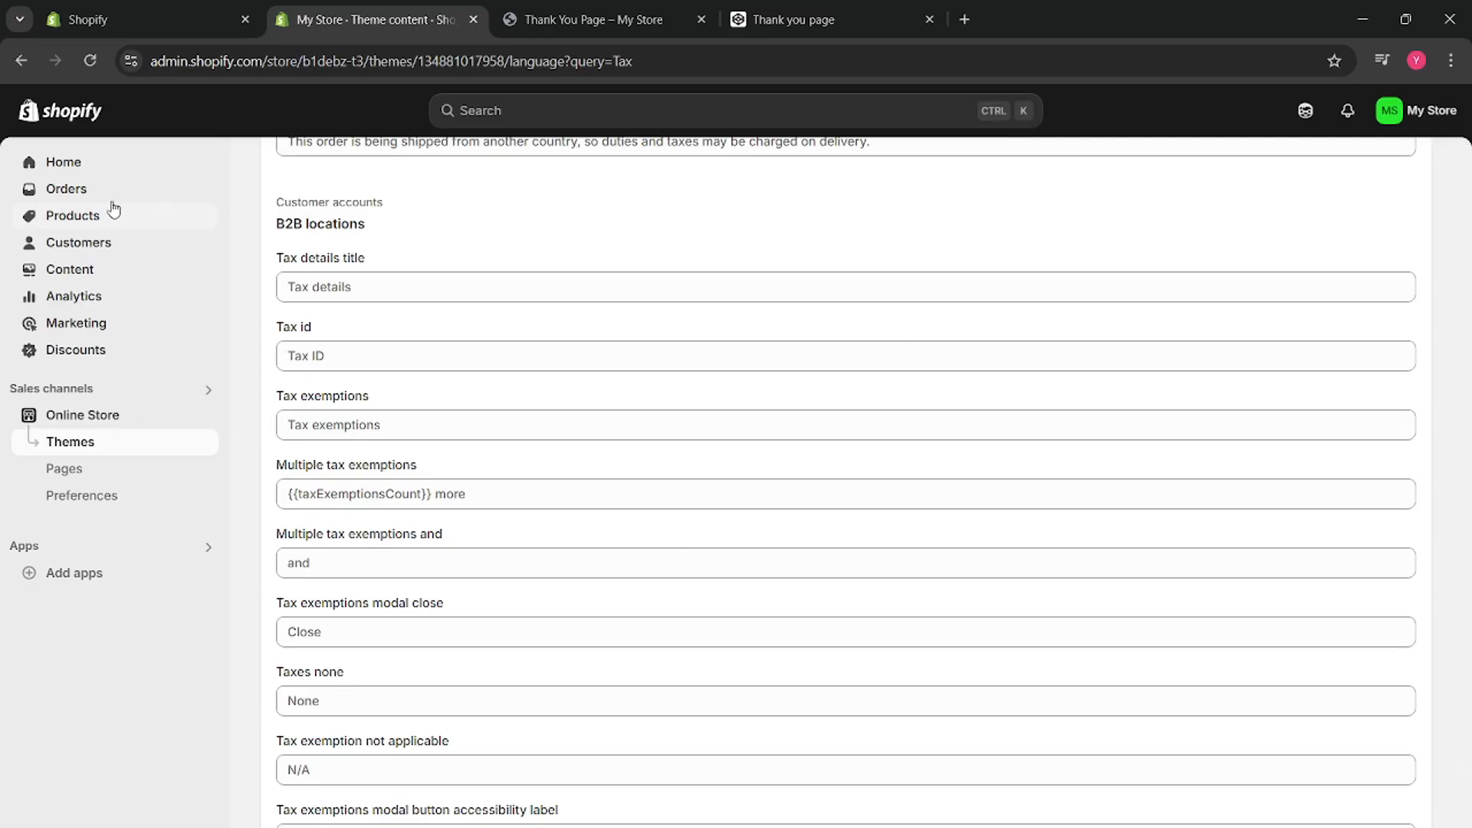